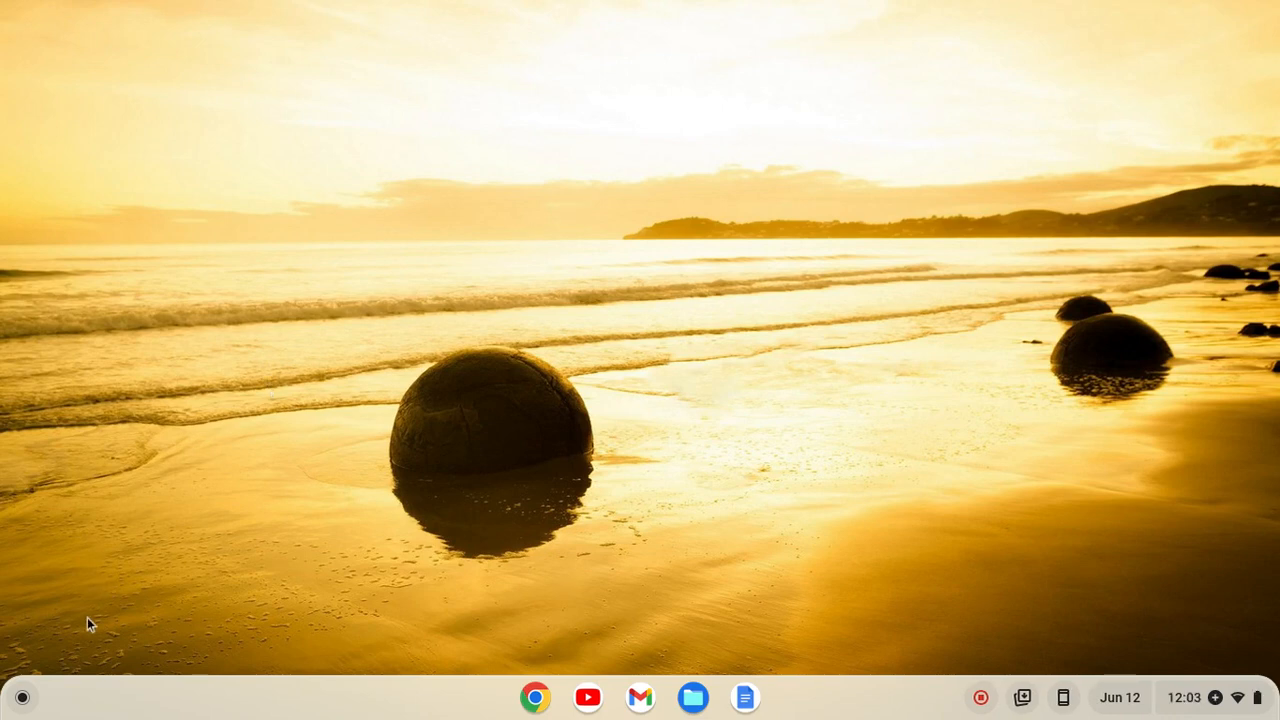
{"action": "mouse_move", "coordinate": [48, 672]}
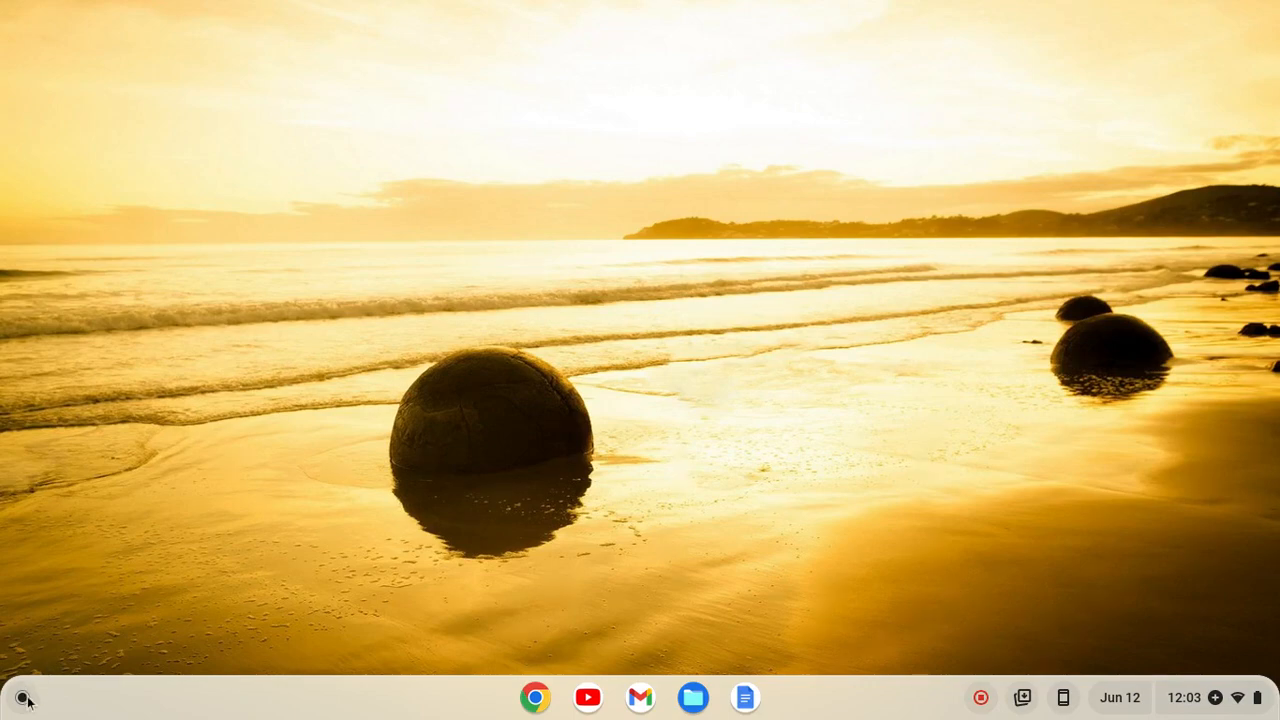
Step: Launch ChromeOS Settings from the app launcher on the shelf
{"action": "left_click", "coordinate": [24, 696]}
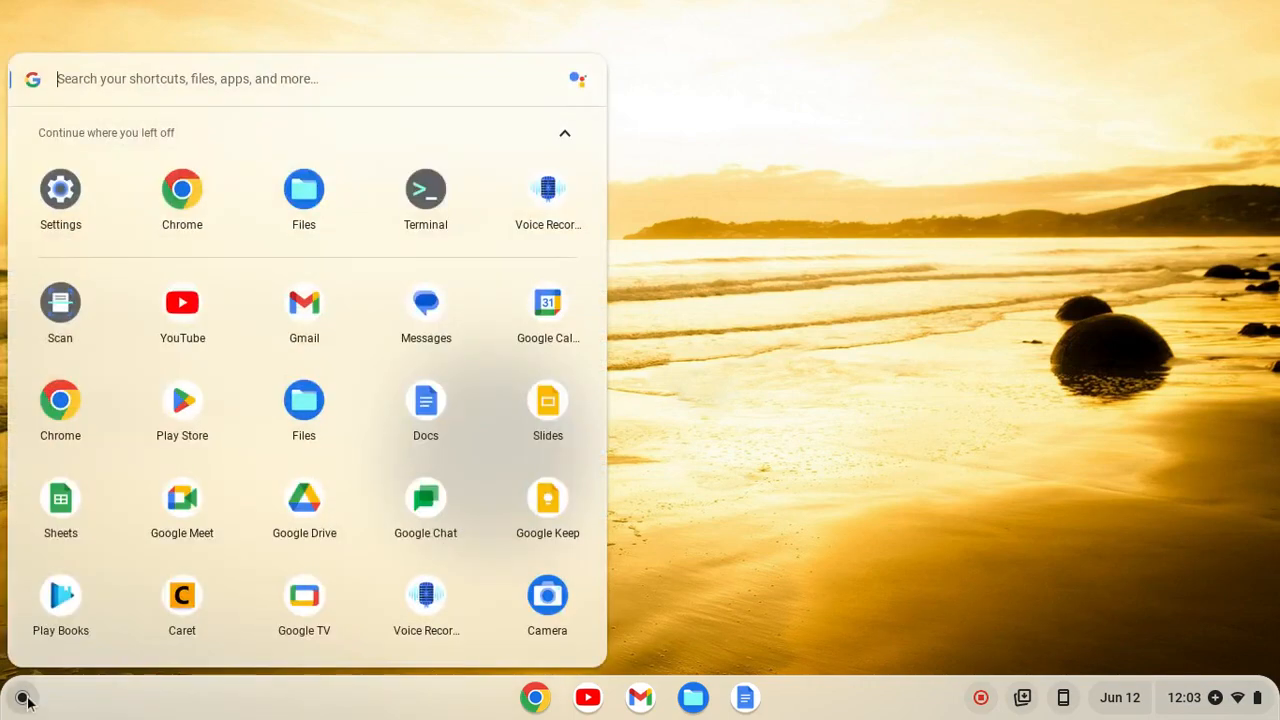
{"action": "mouse_move", "coordinate": [62, 196]}
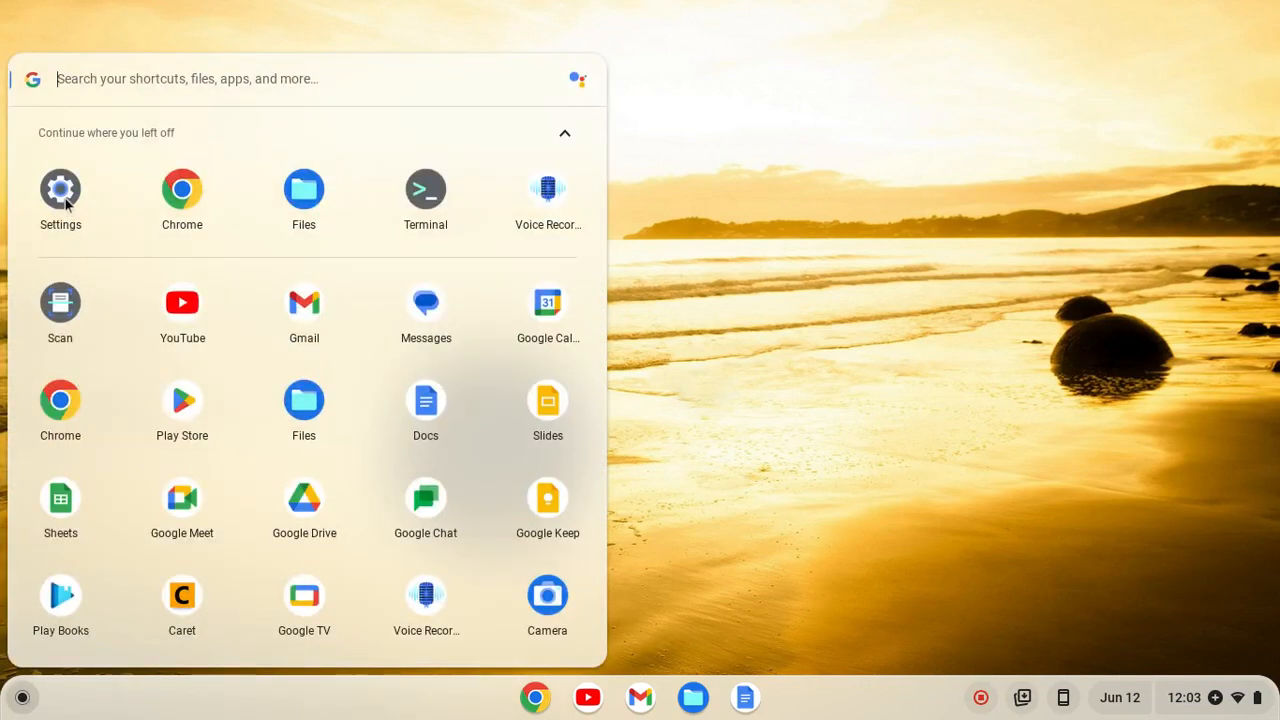
{"action": "left_click", "coordinate": [60, 188]}
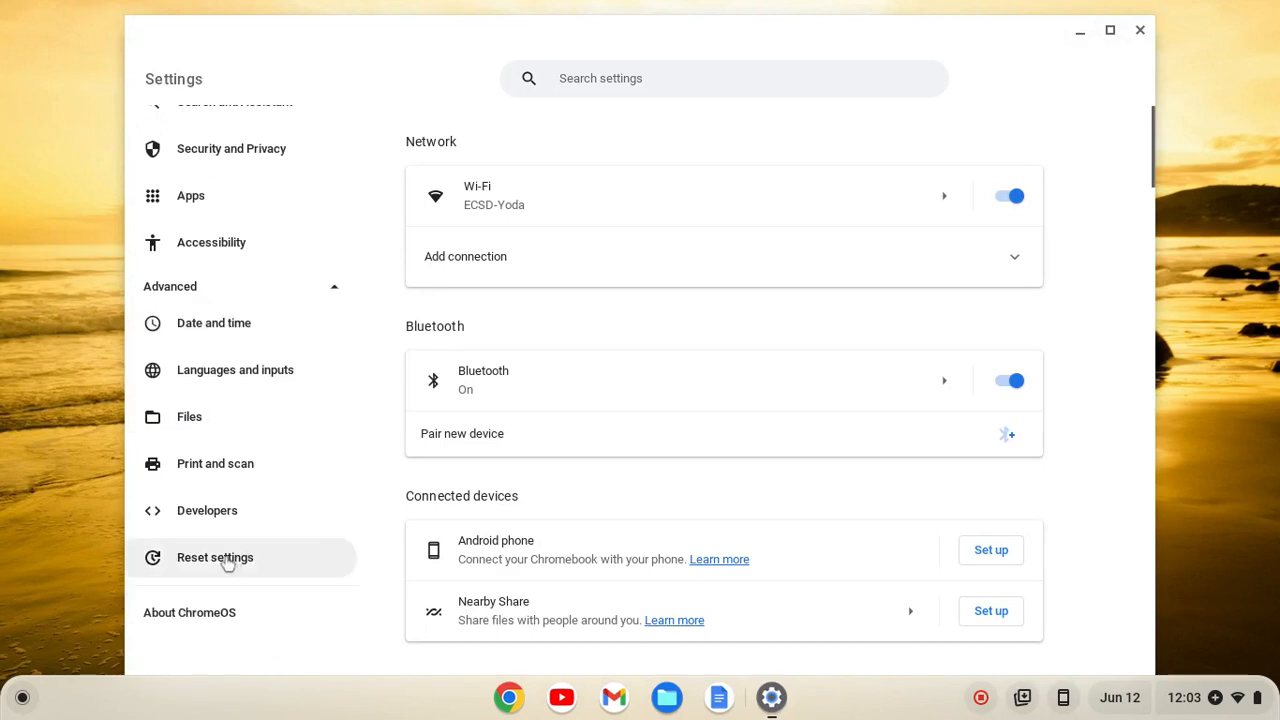
Step: Turn on and install the Linux development environment from the Developers section with default options
{"action": "left_click", "coordinate": [208, 510]}
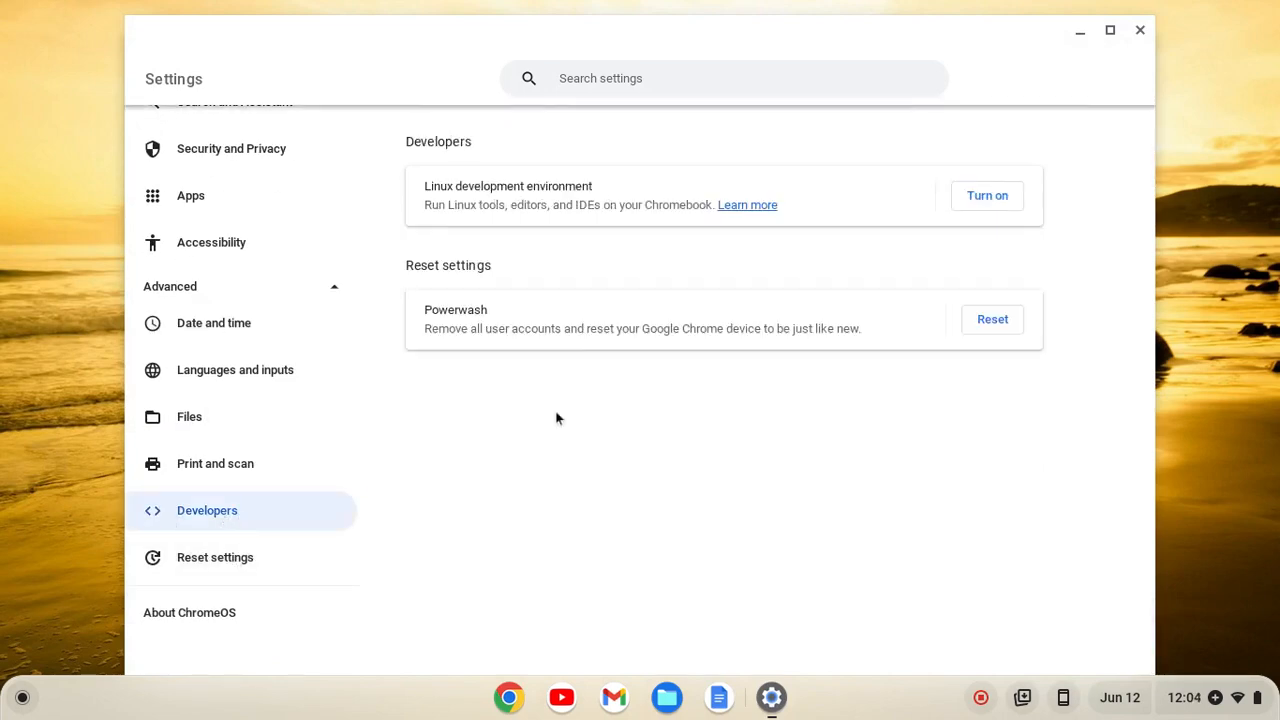
{"action": "left_click", "coordinate": [986, 196]}
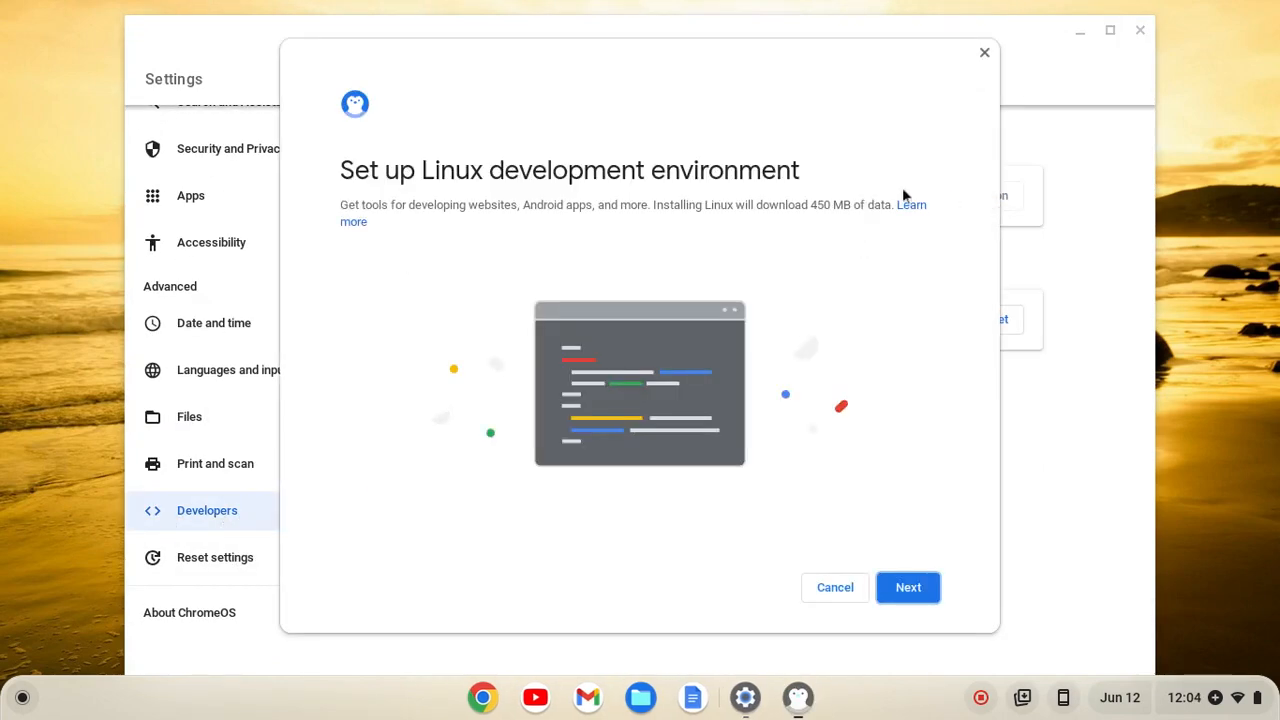
{"action": "left_click", "coordinate": [908, 588]}
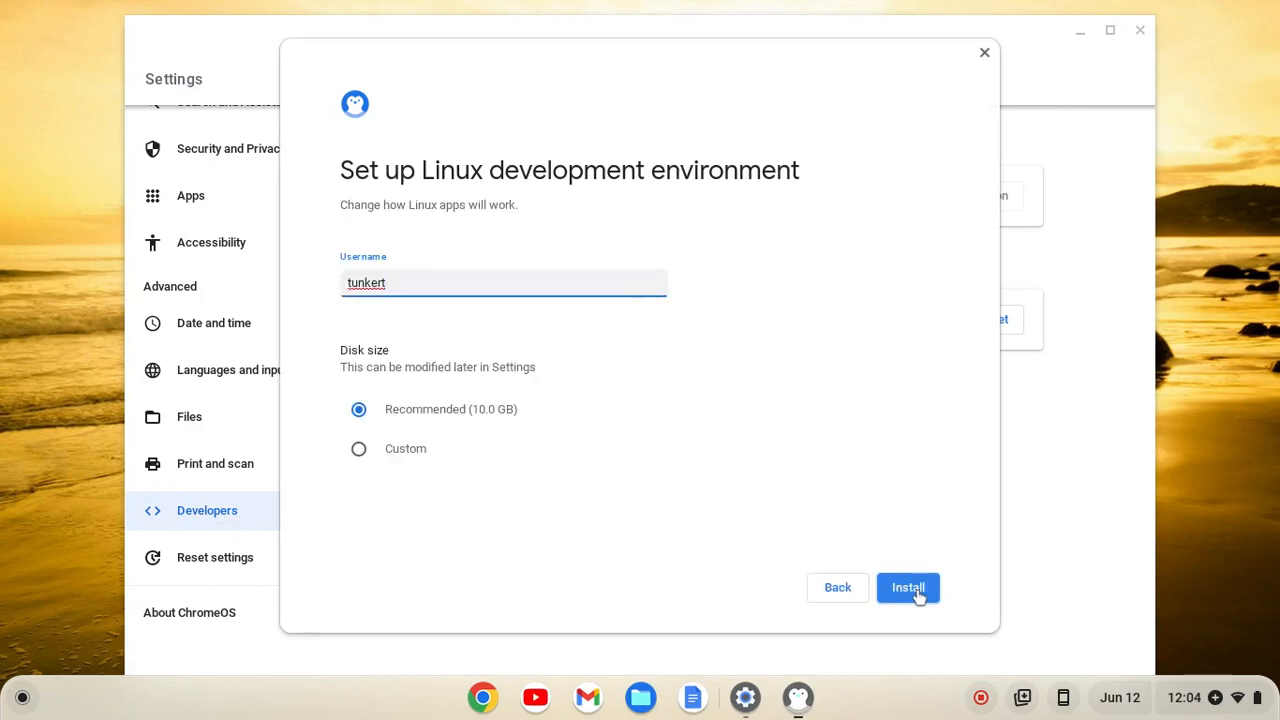
{"action": "left_click", "coordinate": [908, 588]}
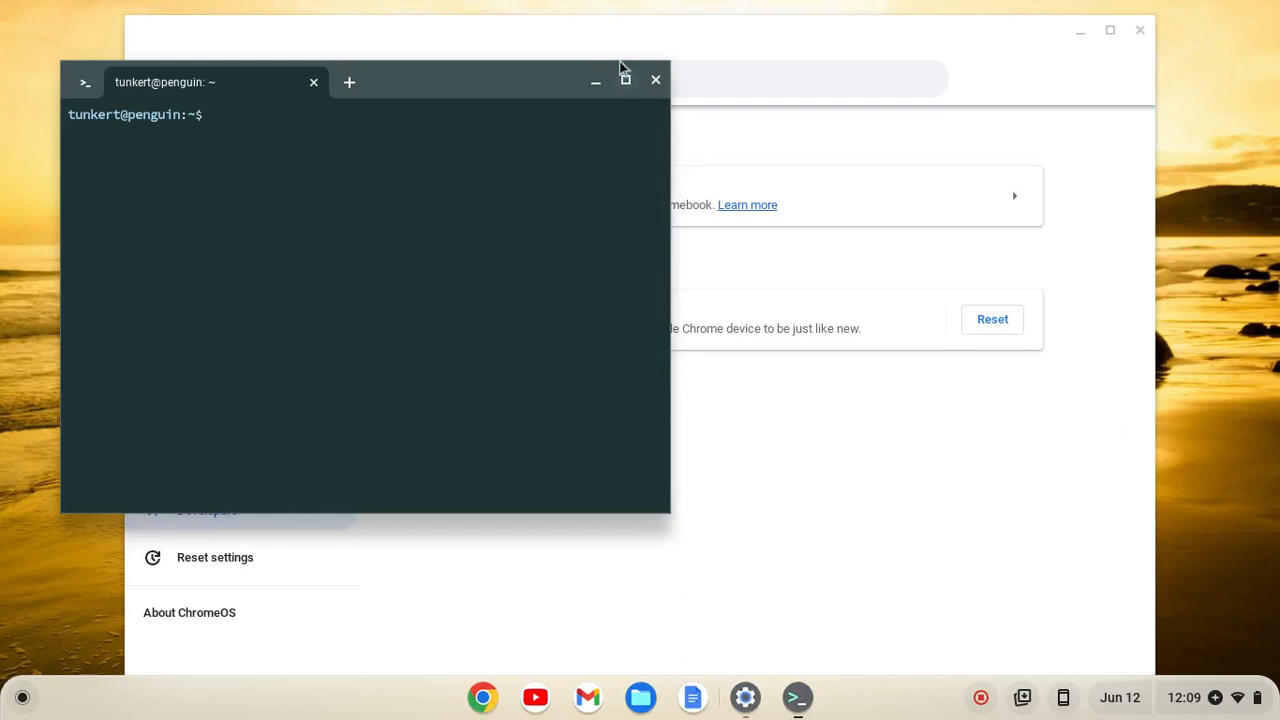
Step: Run 'sudo apt-get update && sudo apt-get dist-upgrade -y' in the maximized terminal
{"action": "left_click", "coordinate": [624, 80]}
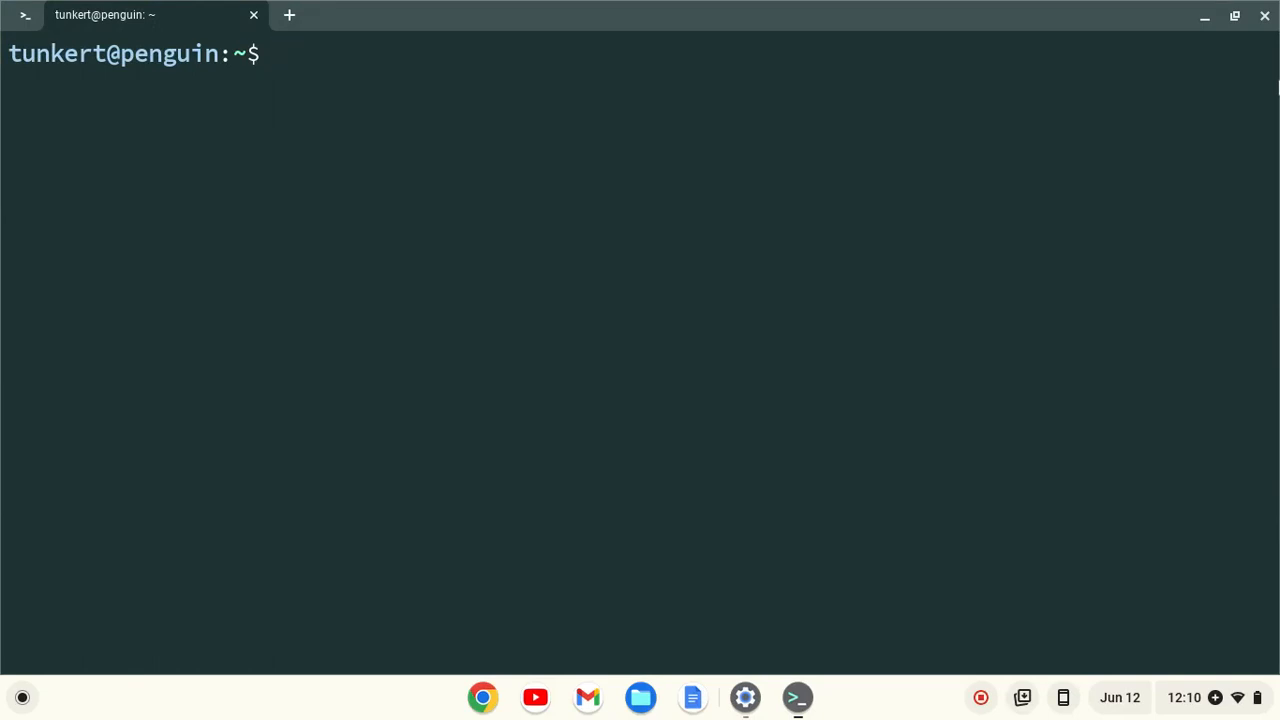
{"action": "type", "text": "sudo ap"}
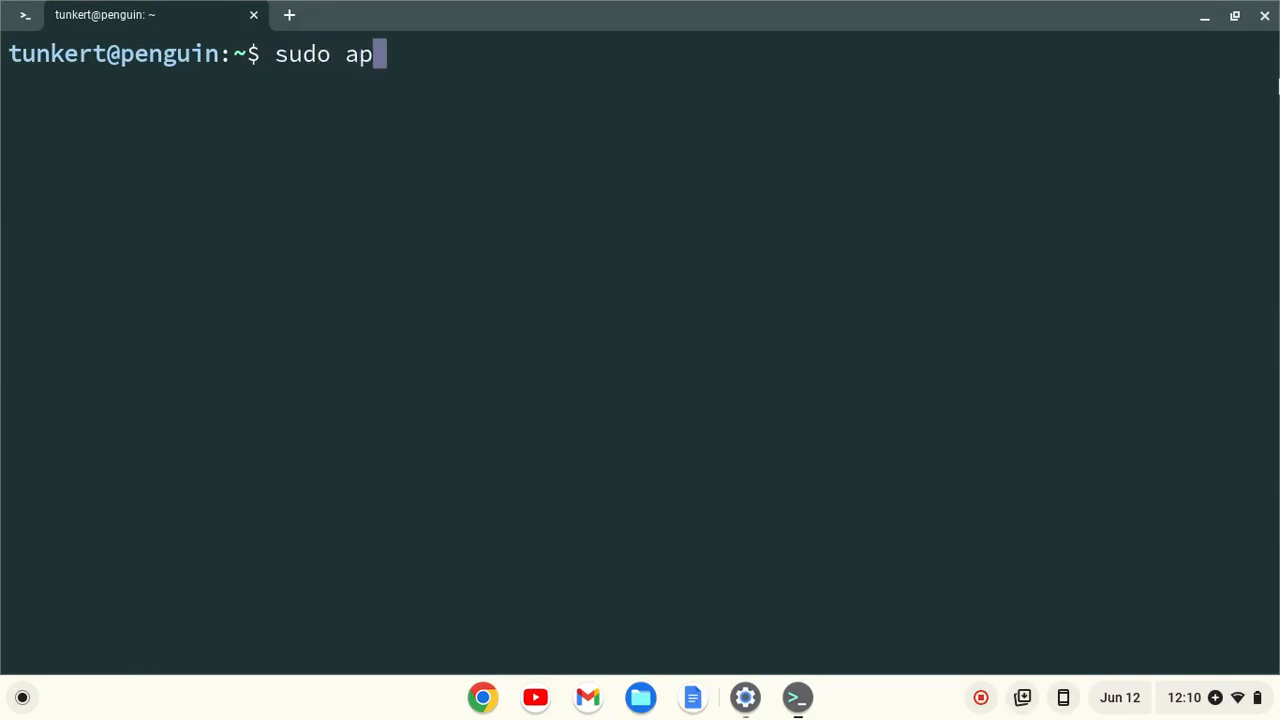
{"action": "type", "text": "t-get update"}
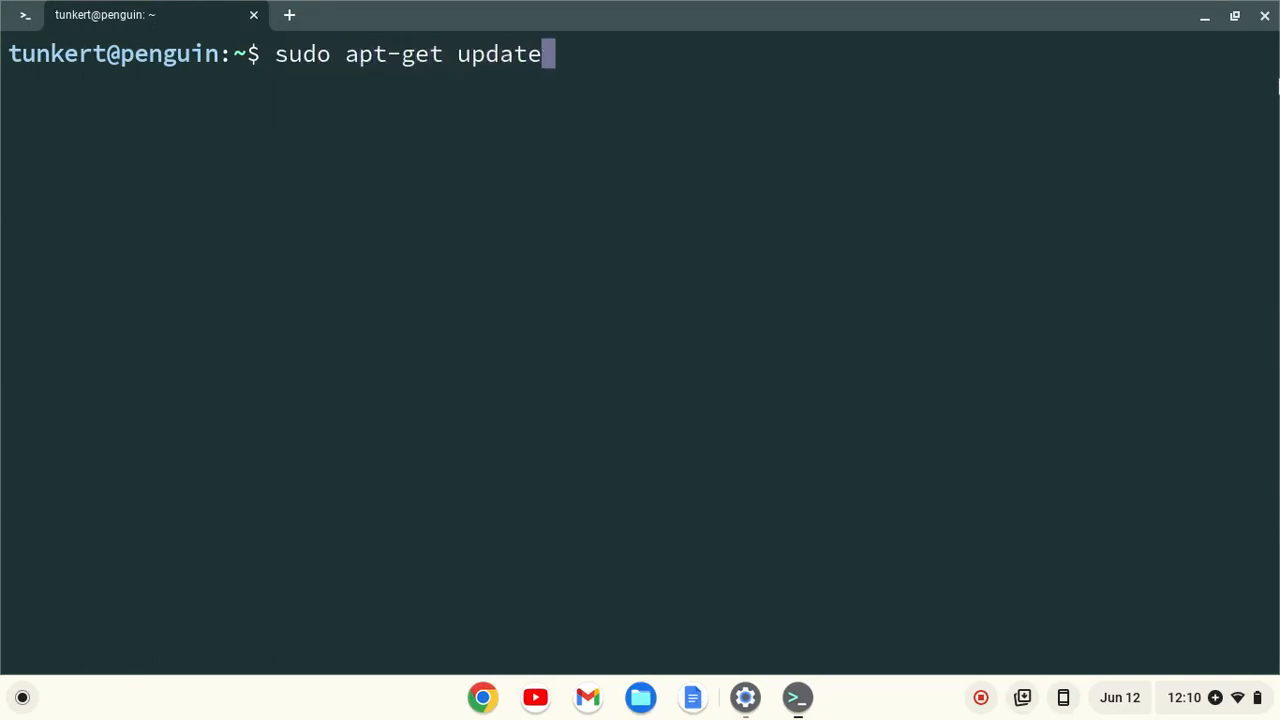
{"action": "type", "text": "&&"}
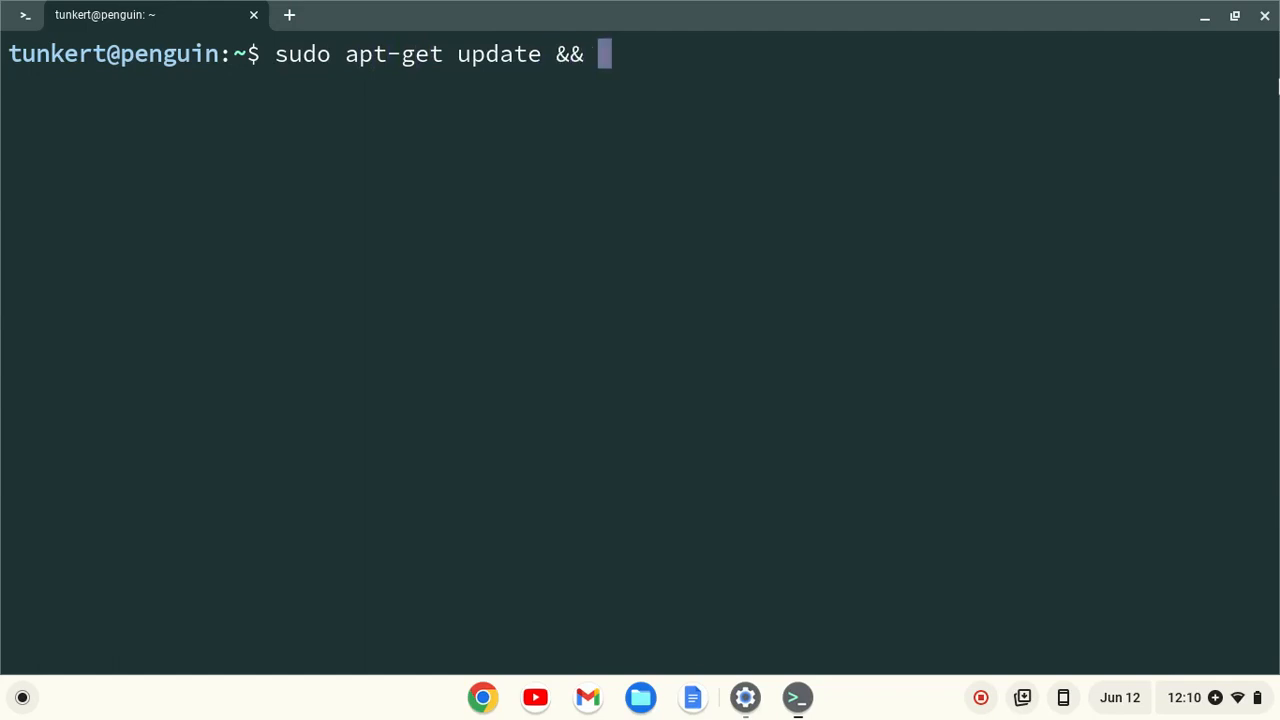
{"action": "type", "text": "s"}
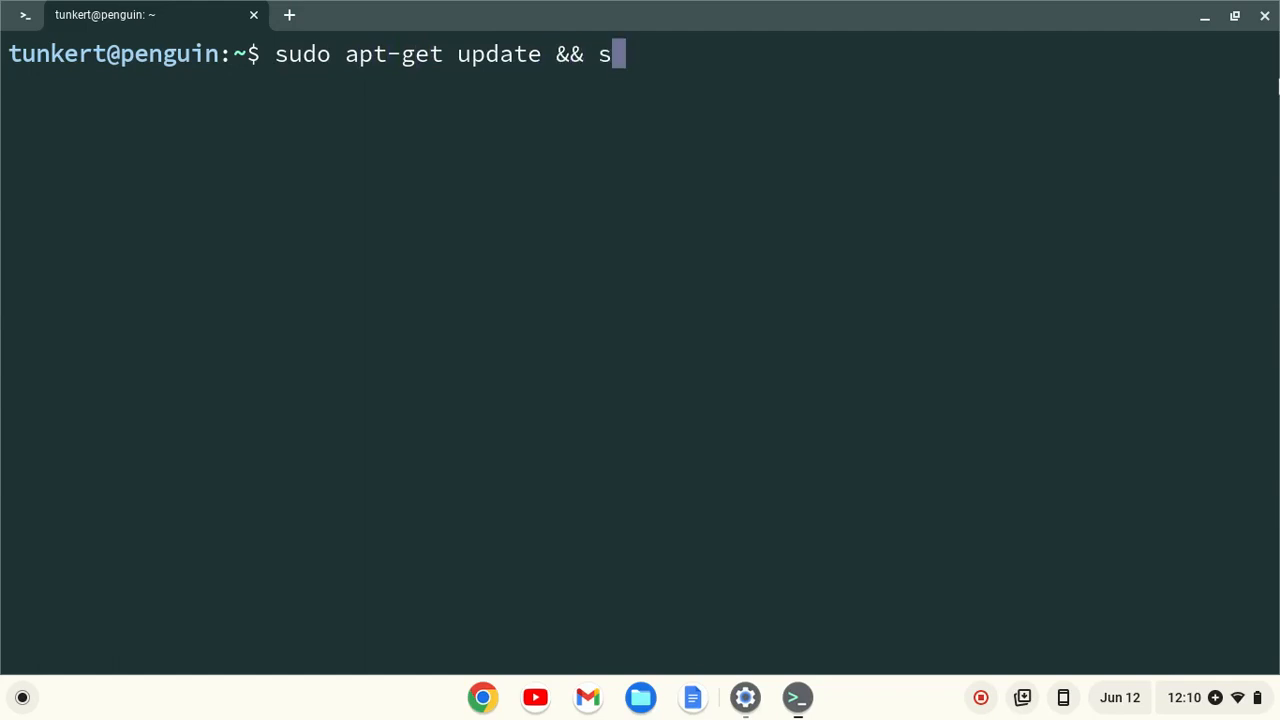
{"action": "type", "text": "udo apt-get"}
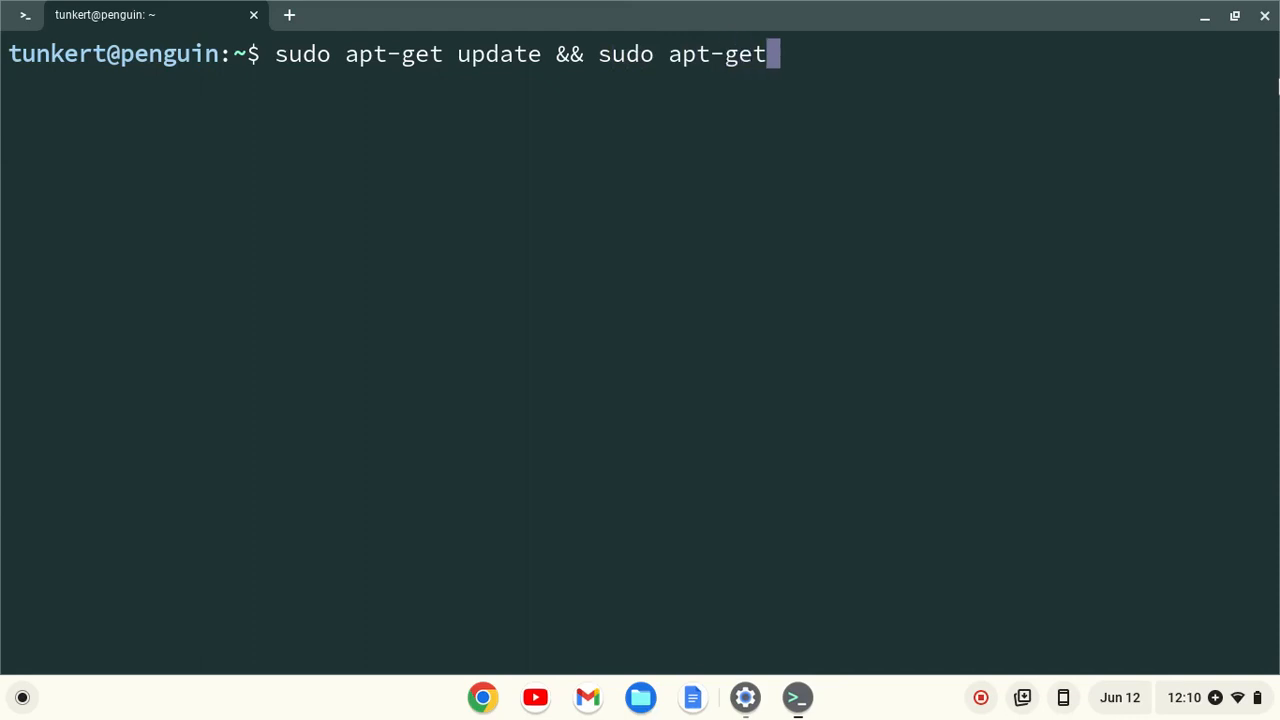
{"action": "type", "text": "dist-"}
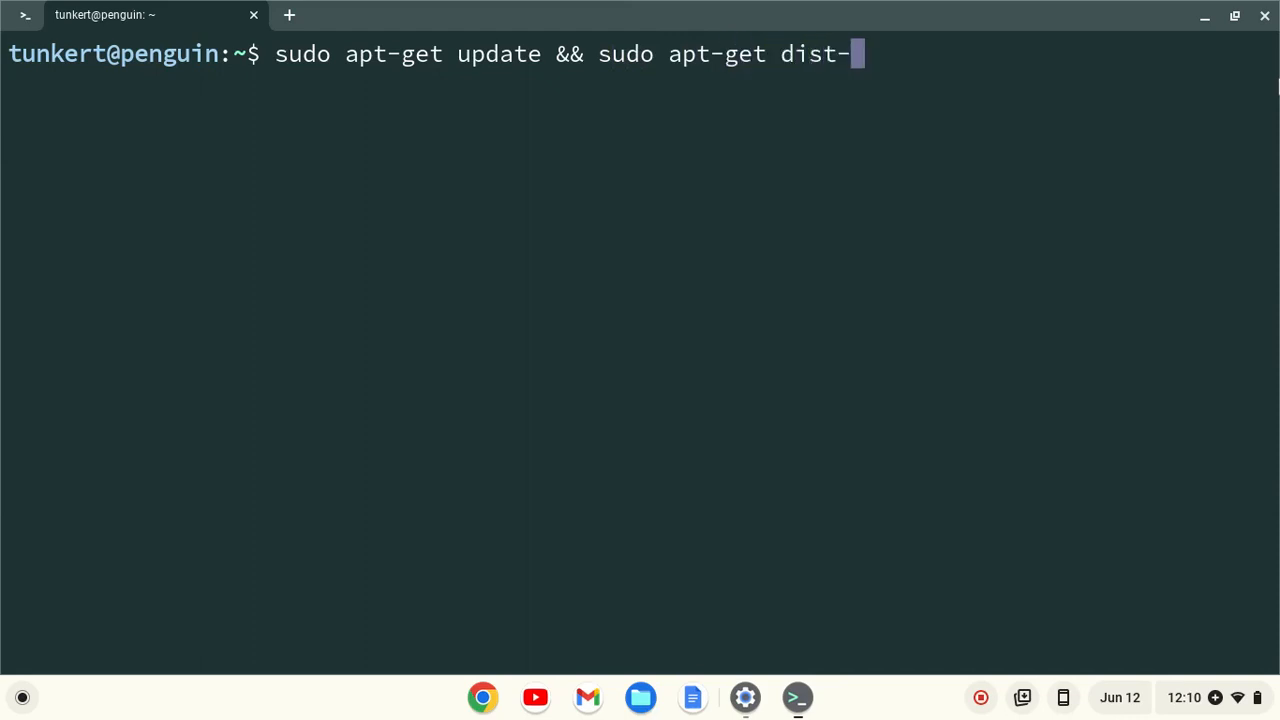
{"action": "type", "text": "upgrade"}
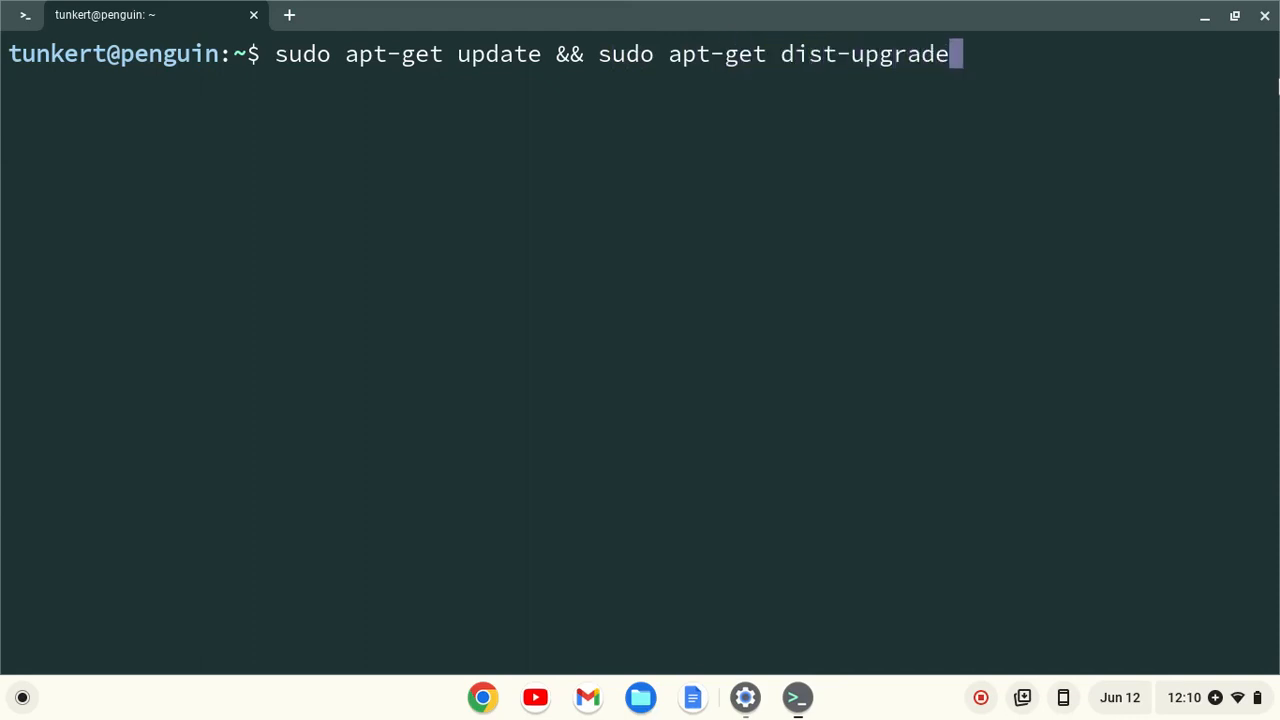
{"action": "type", "text": "-y"}
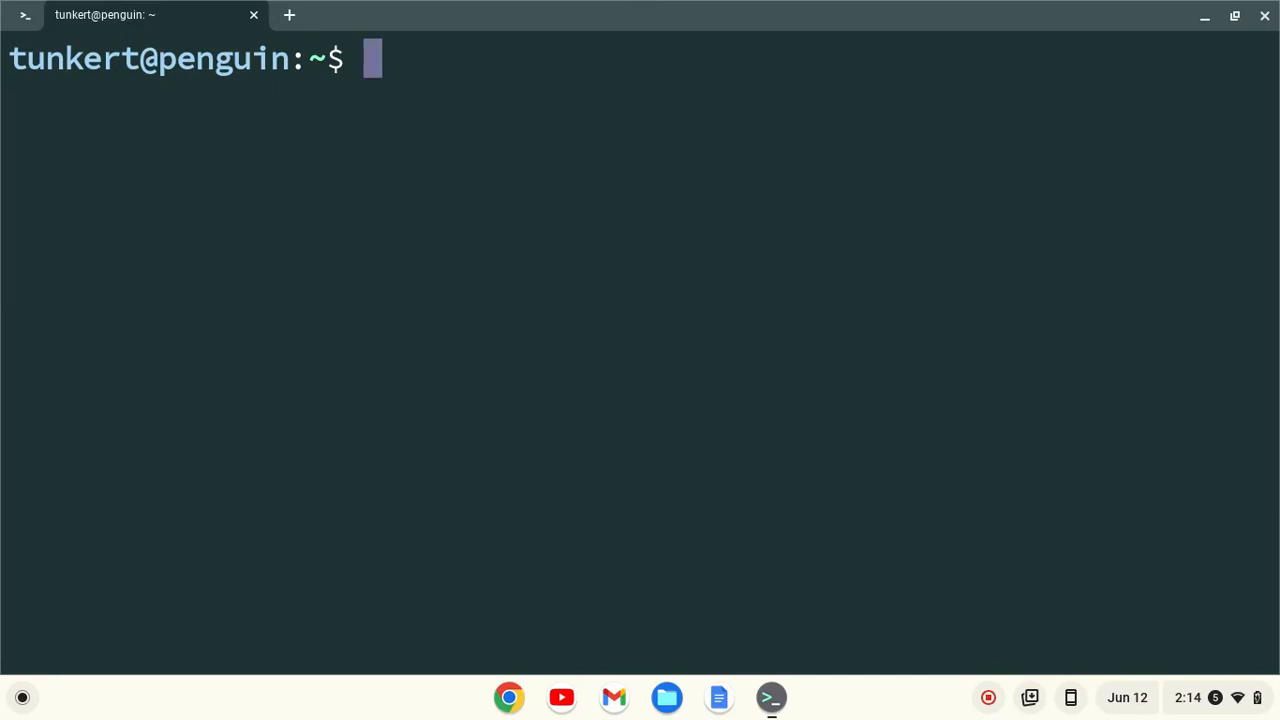
Step: Run 'sudo apt install pluma' and confirm with y to install Pluma
{"action": "type", "text": "sudo apt install"}
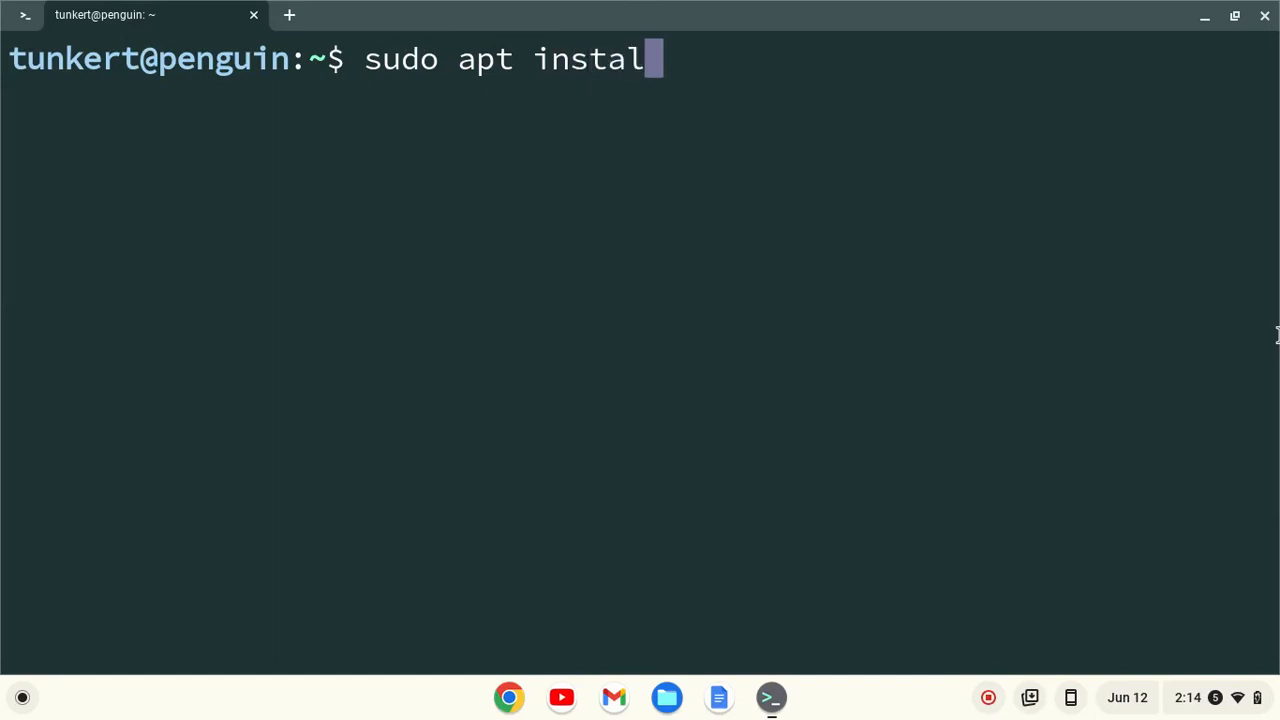
{"action": "key", "text": "Return"}
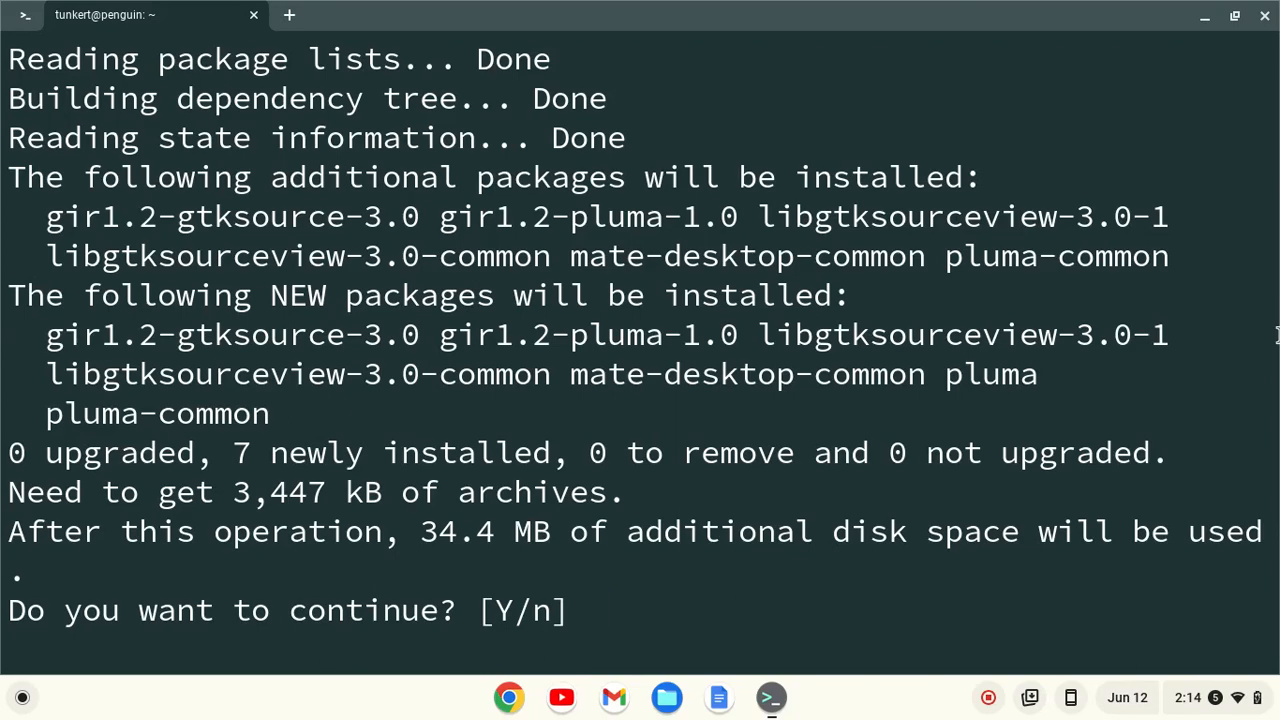
{"action": "type", "text": "y"}
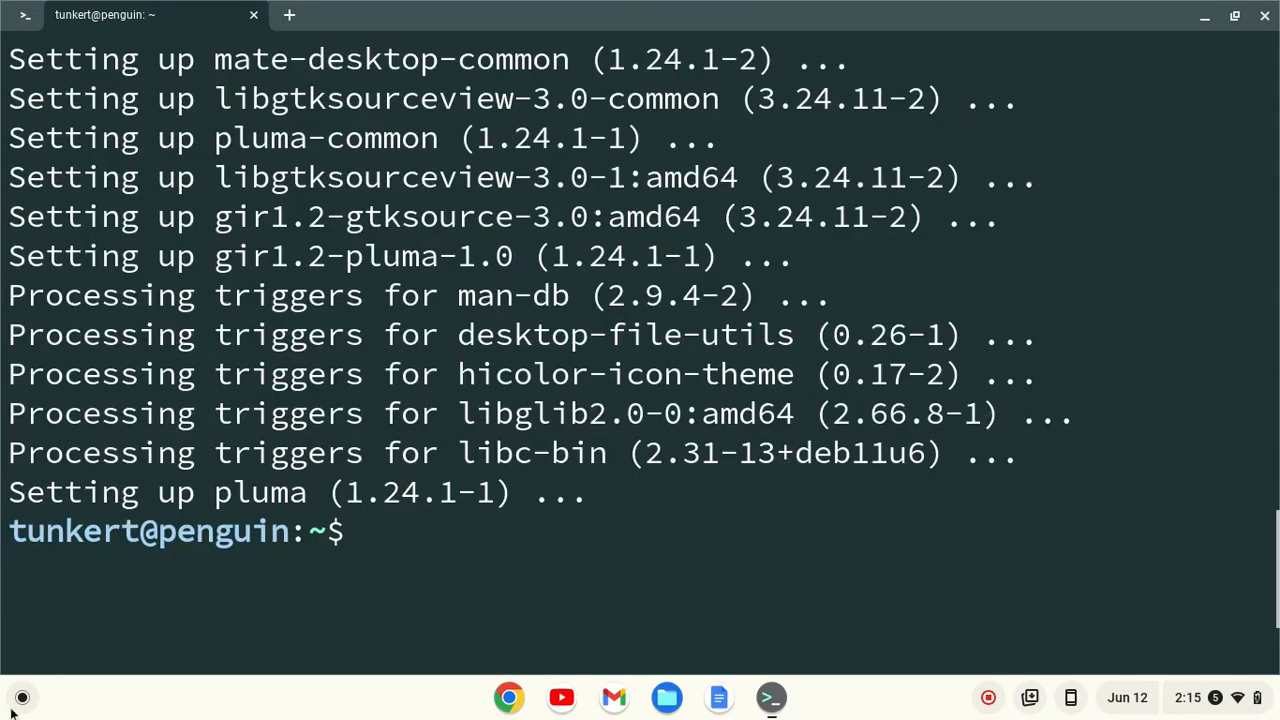
Step: Pin Pluma to the shelf from the launcher and start it on a blank document
{"action": "left_click", "coordinate": [20, 696]}
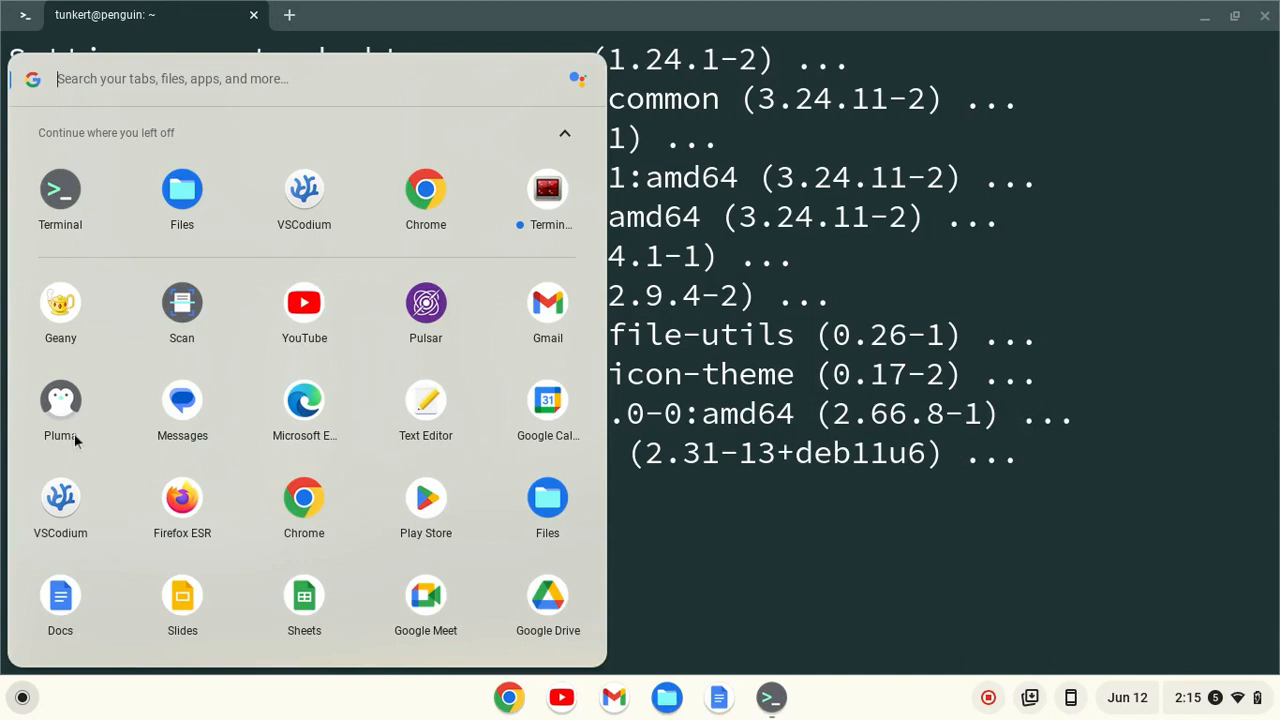
{"action": "mouse_move", "coordinate": [60, 410]}
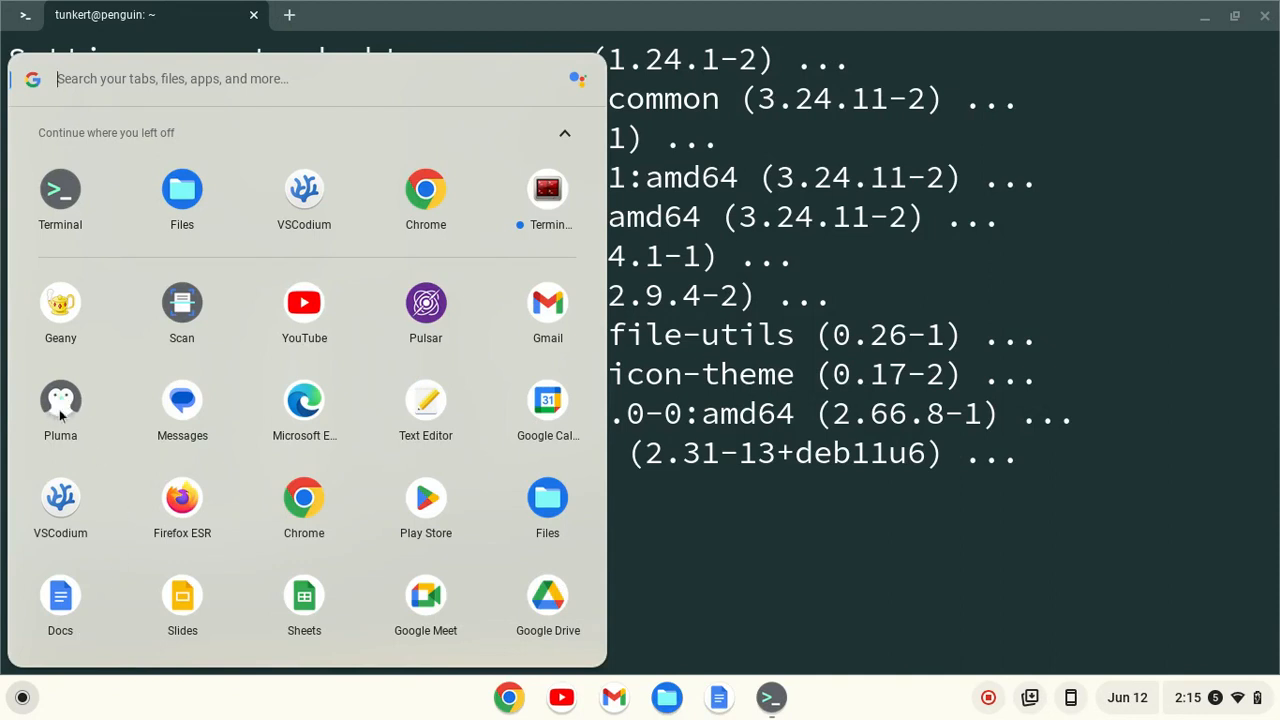
{"action": "right_click", "coordinate": [60, 400]}
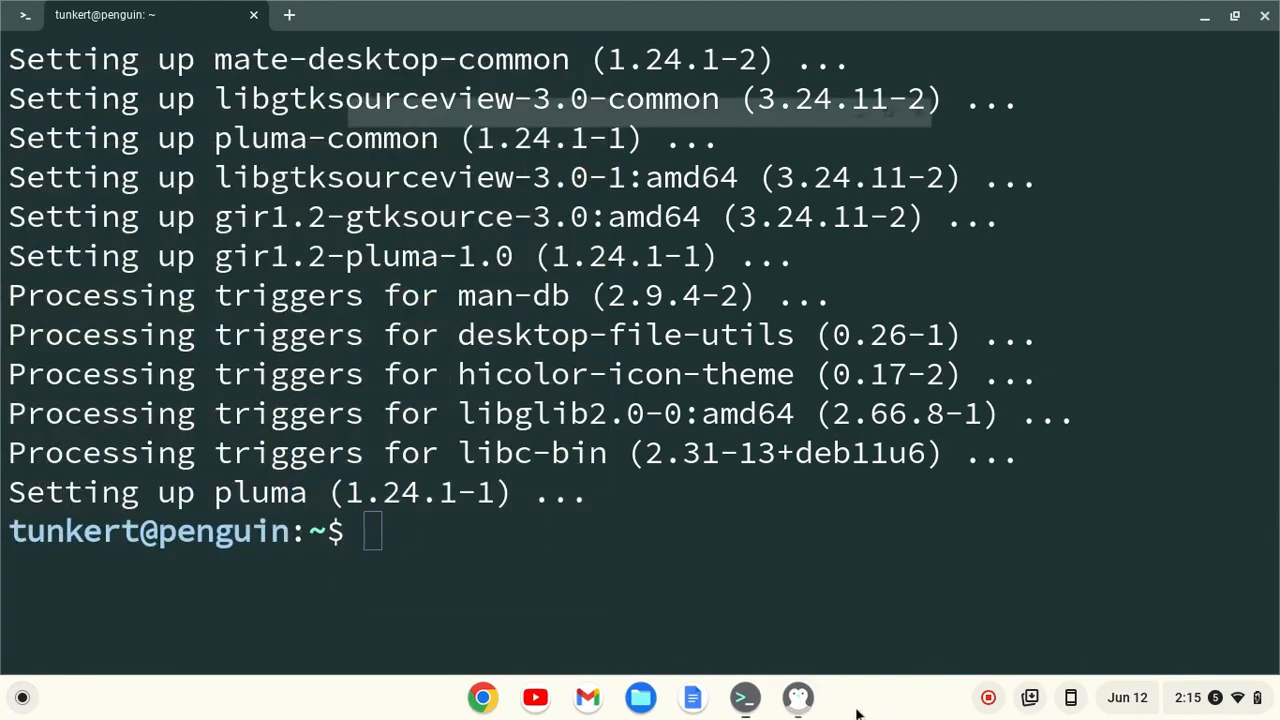
{"action": "left_click", "coordinate": [692, 696]}
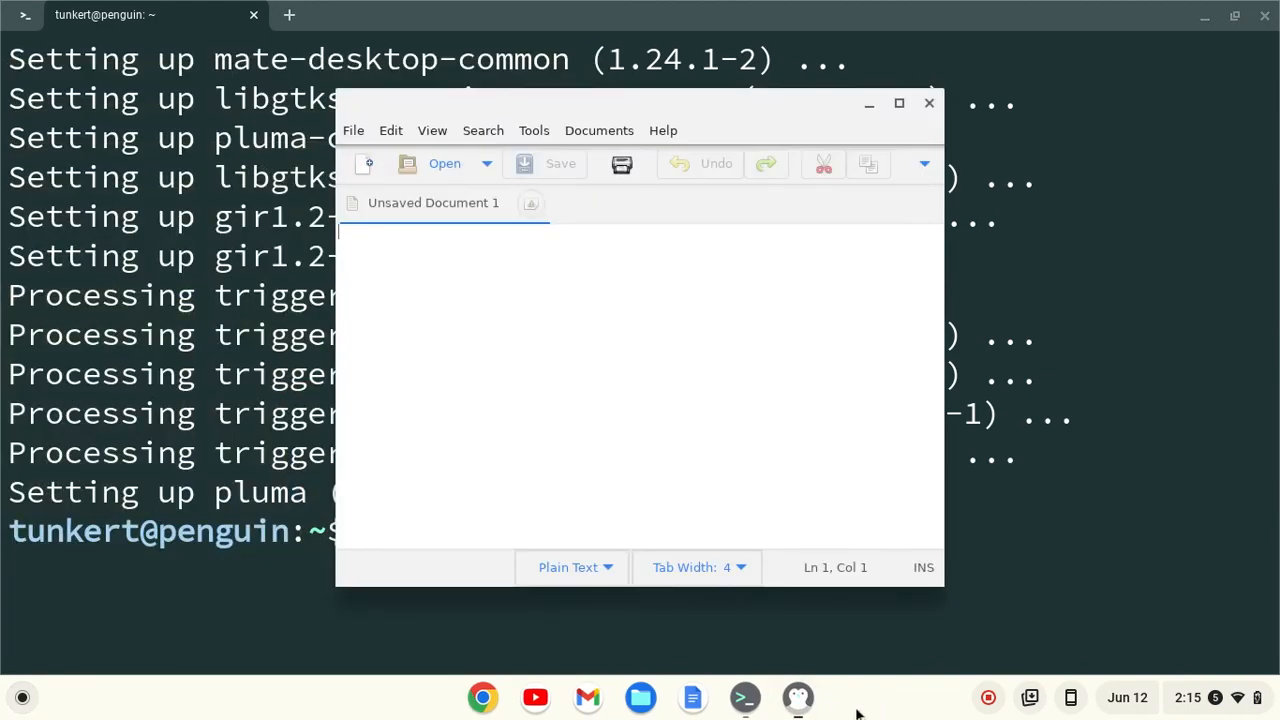